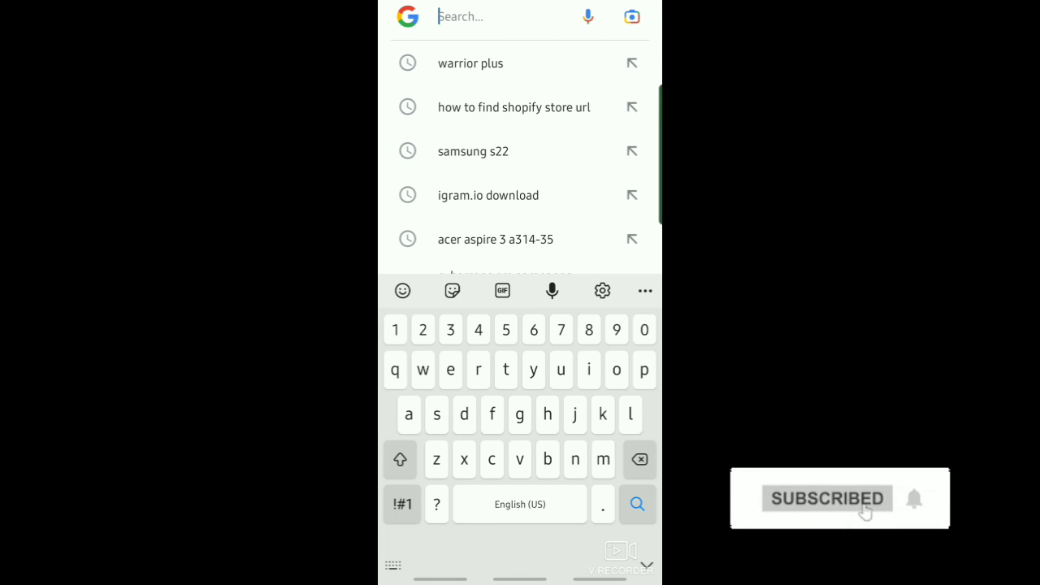
Search Google for "how to create bit.ly account"
type("how to create")
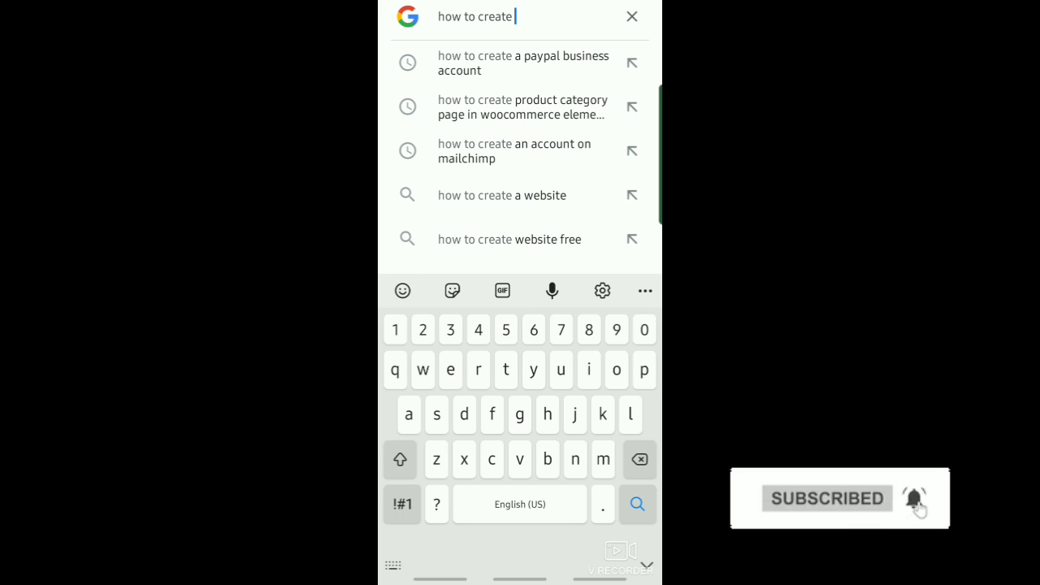
type("bit.")
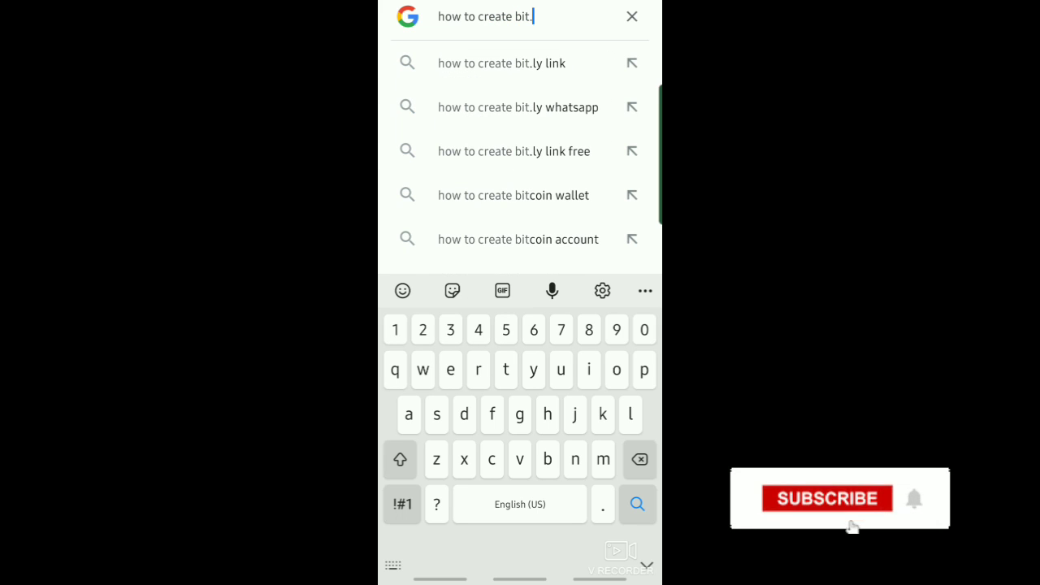
type("y")
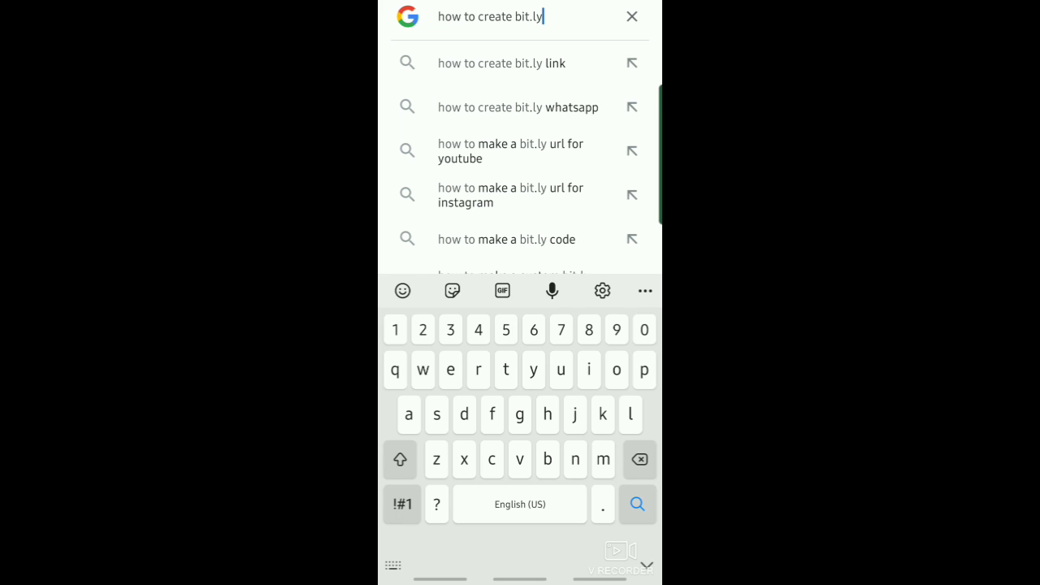
type("account")
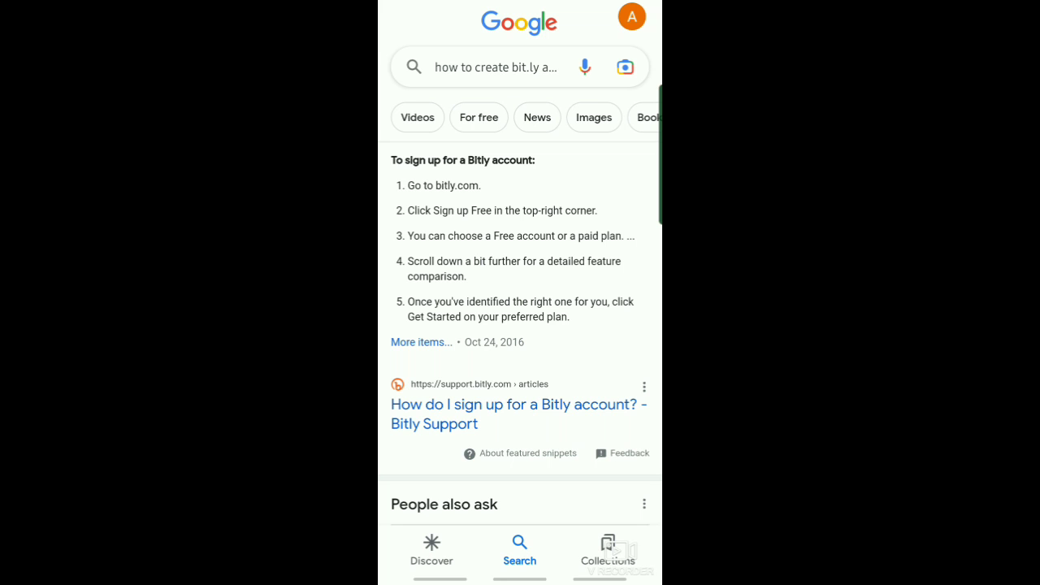
Scroll down the results to the bitly.com sign-up listing
scroll("down", 3)
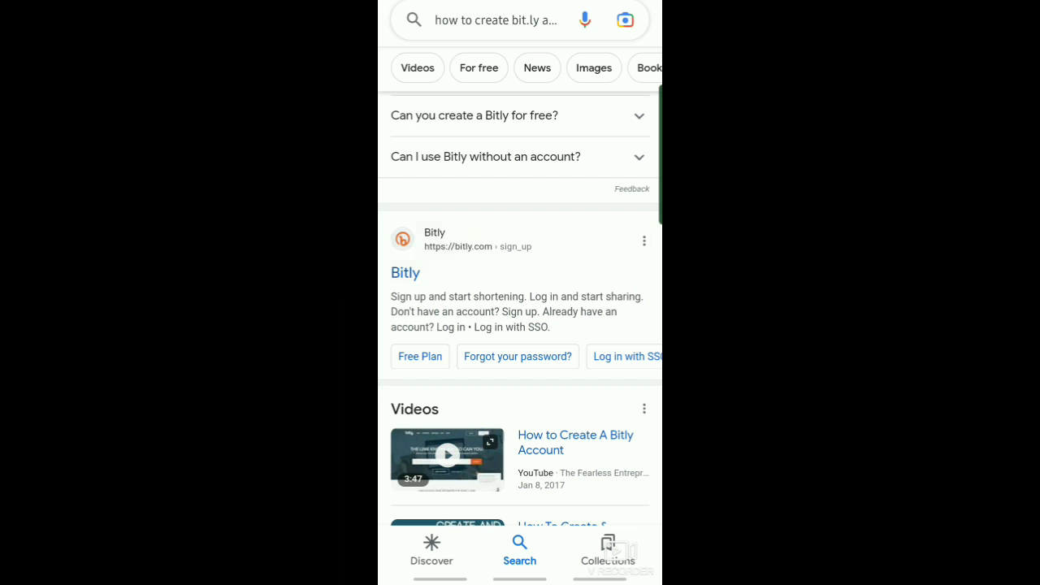
Open the bitly.com sign-up result and scroll down to the registration form
left_click(405, 272)
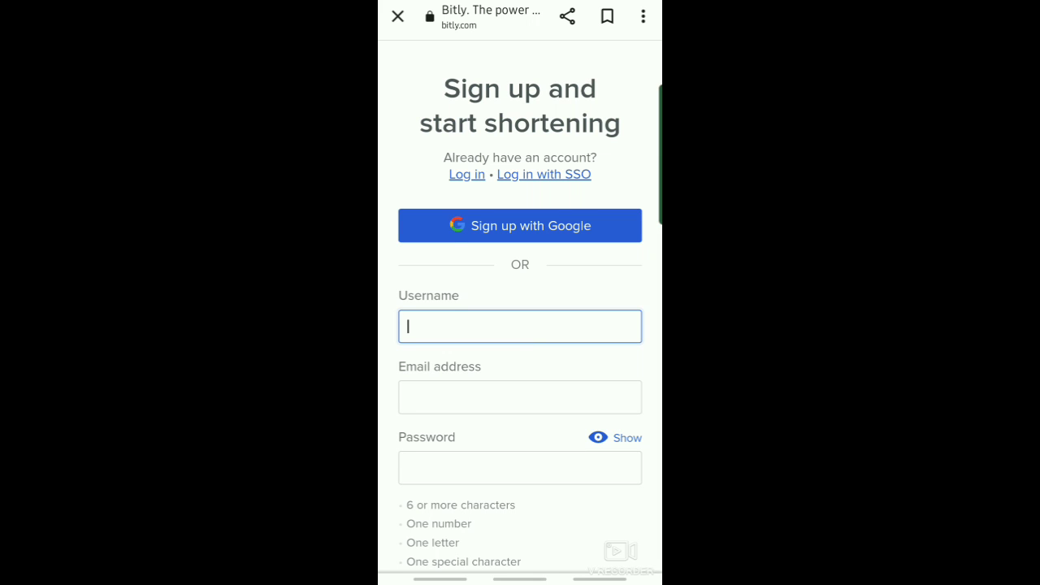
scroll("down", 3)
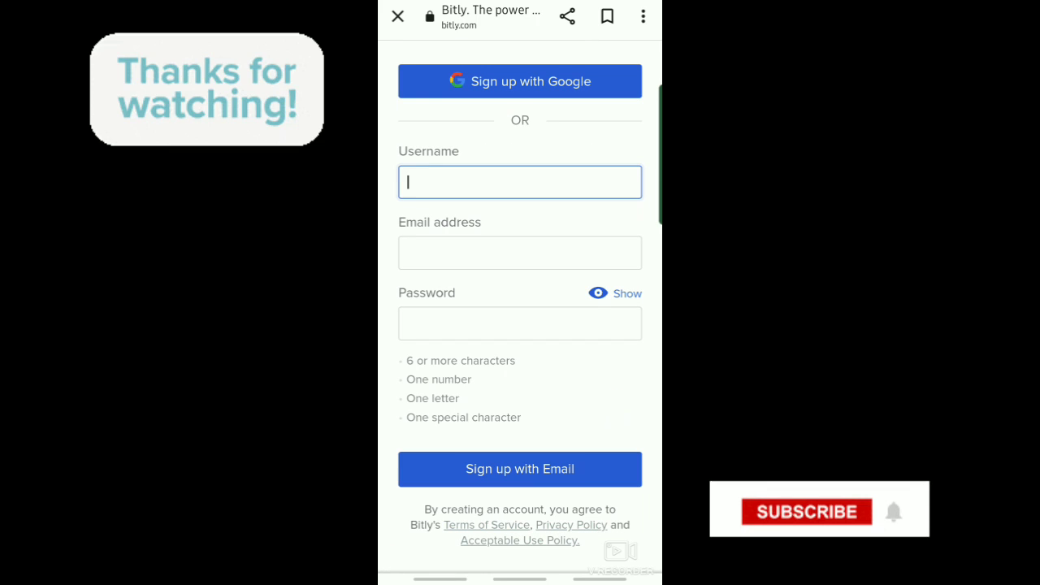
left_click(805, 511)
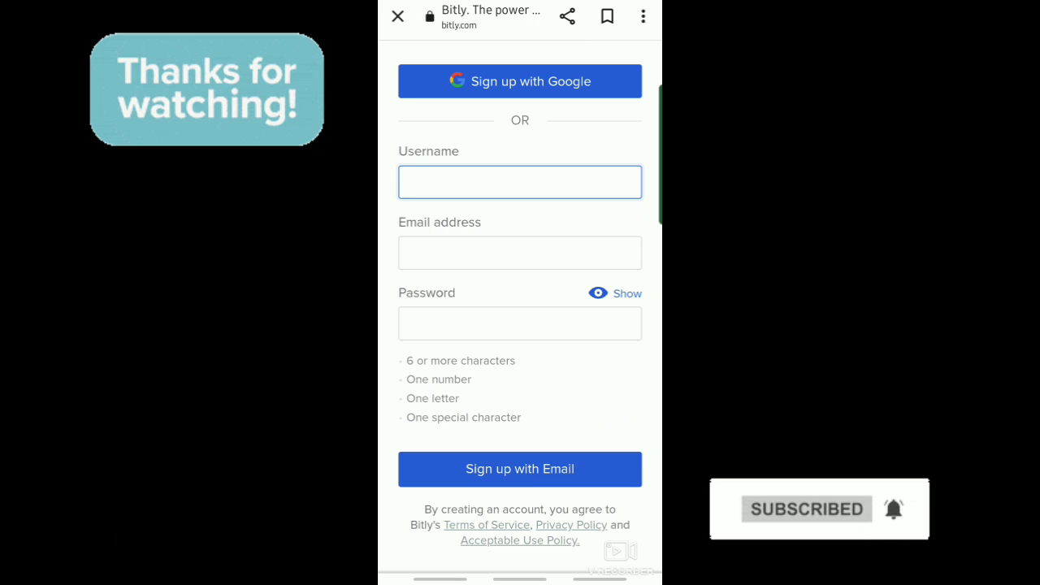
left_click(519, 182)
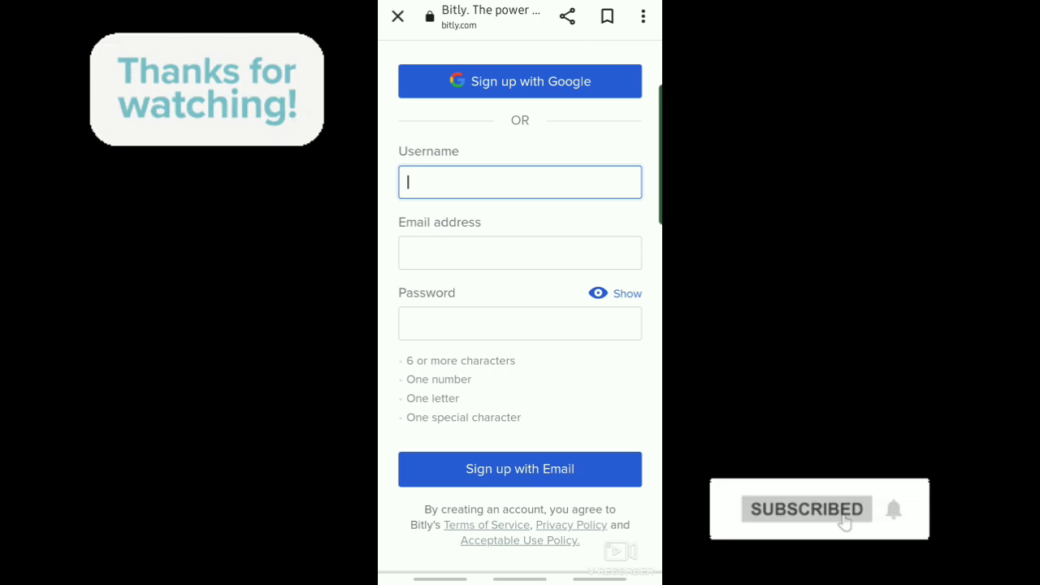